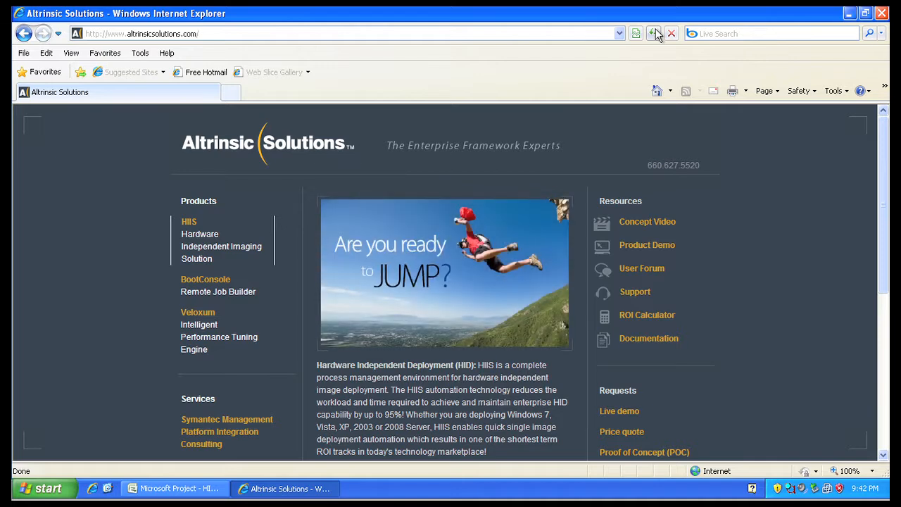
Expand Project Preparation Phase 1 to list subtasks such as Establish Project Management Elements.
click(653, 33)
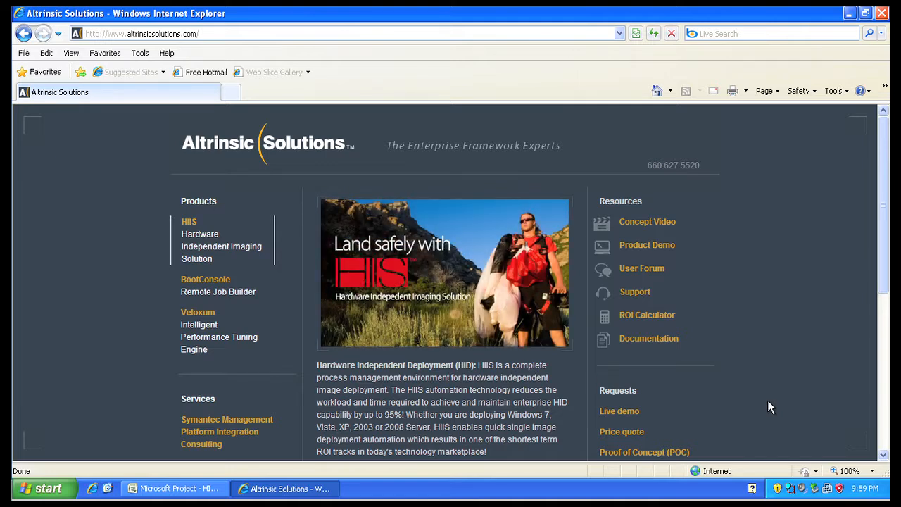
mouse_move(766, 377)
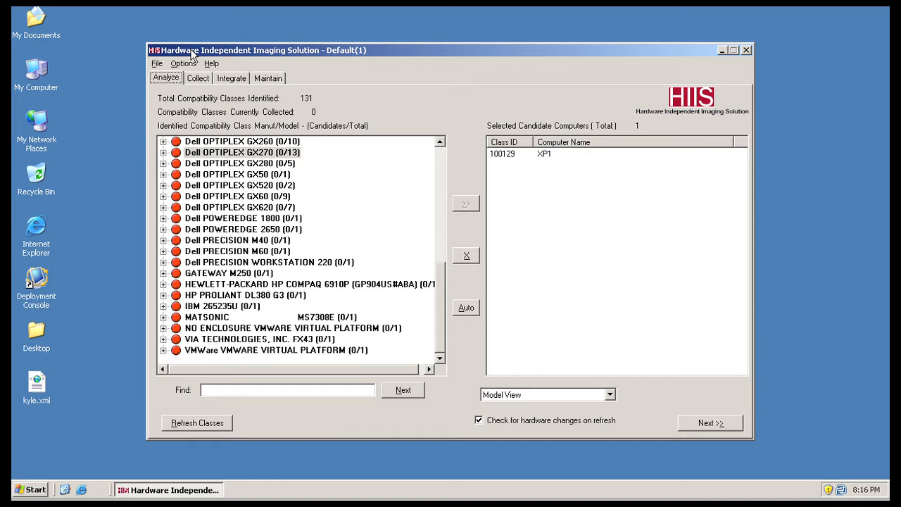
mouse_move(150, 112)
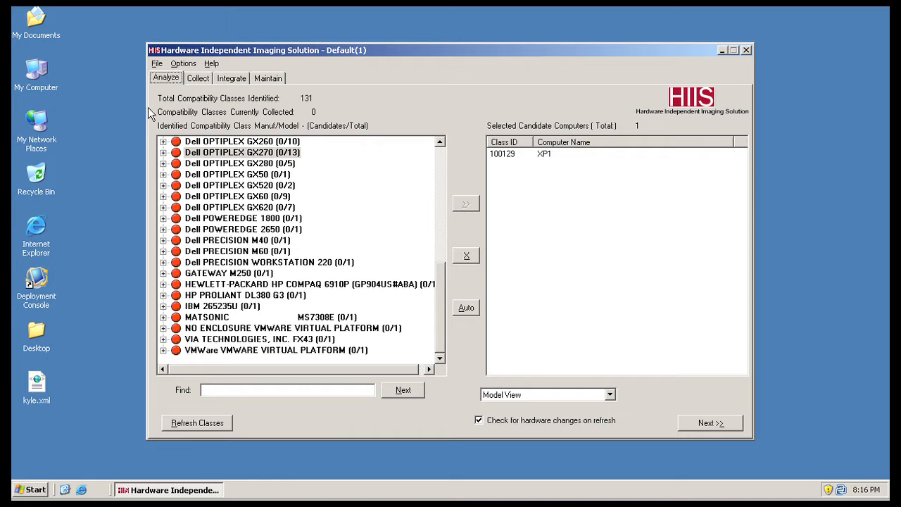
mouse_move(166, 85)
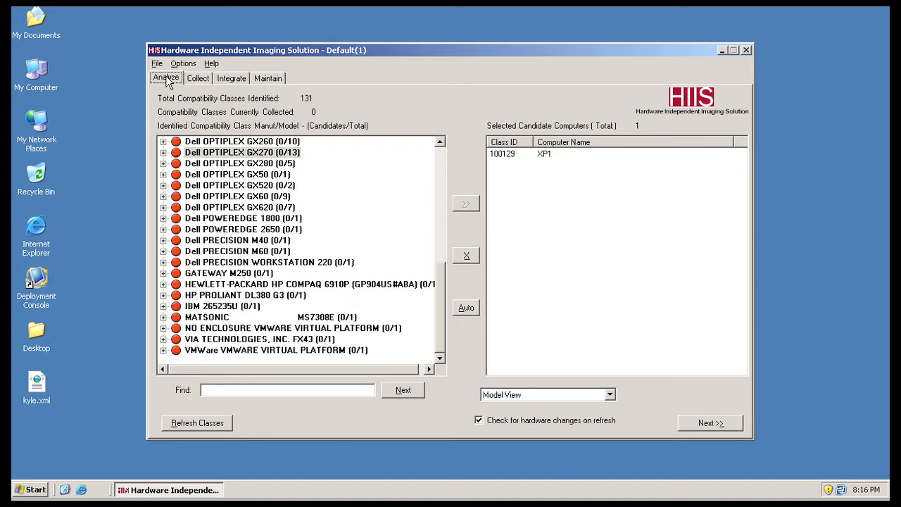
mouse_move(213, 186)
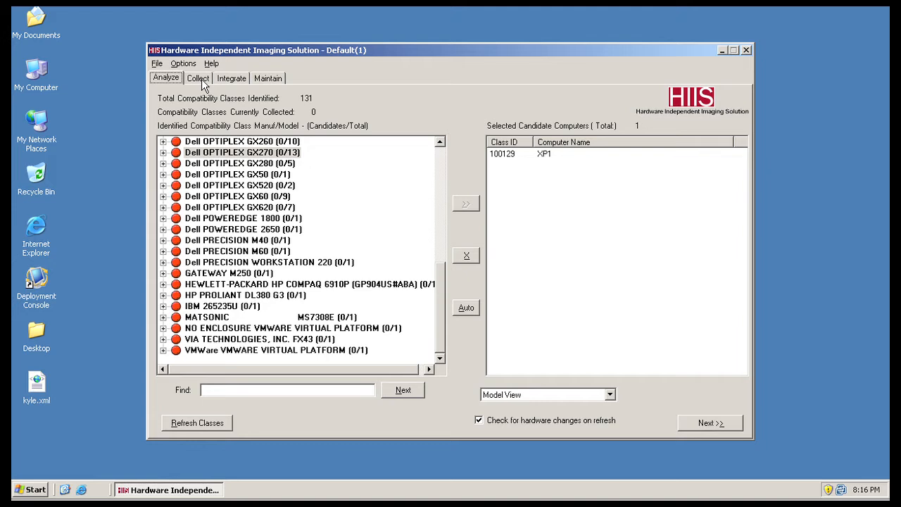
mouse_move(200, 84)
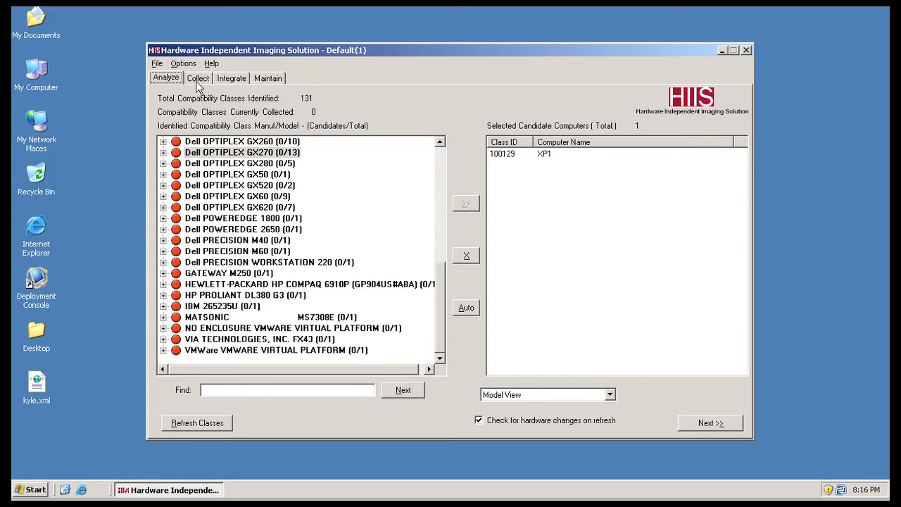
mouse_move(232, 83)
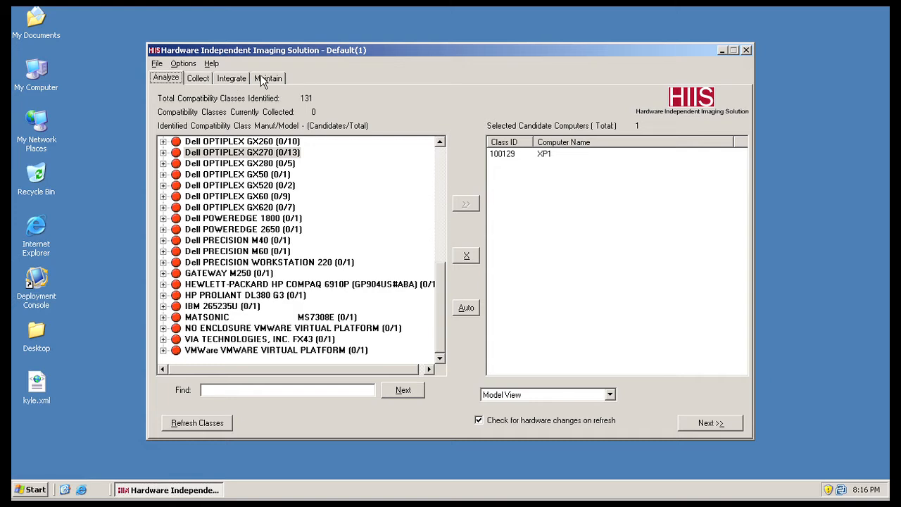
mouse_move(270, 79)
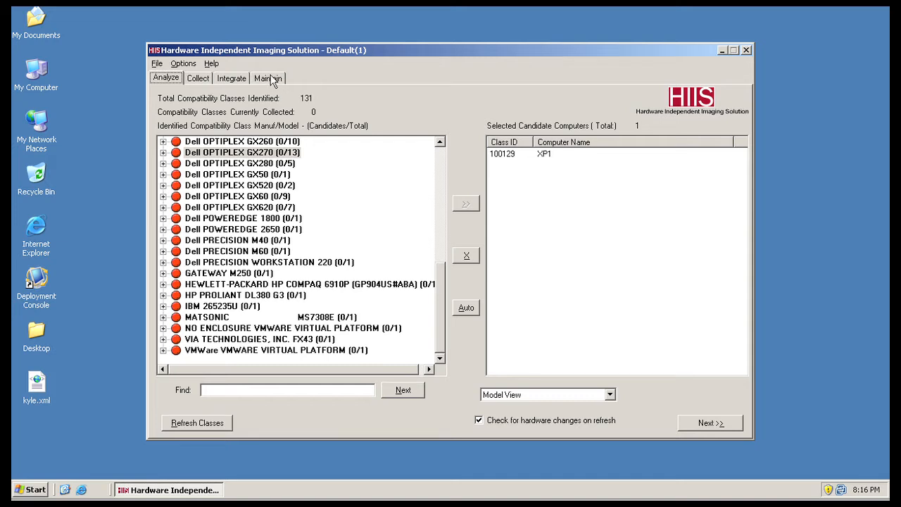
mouse_move(274, 84)
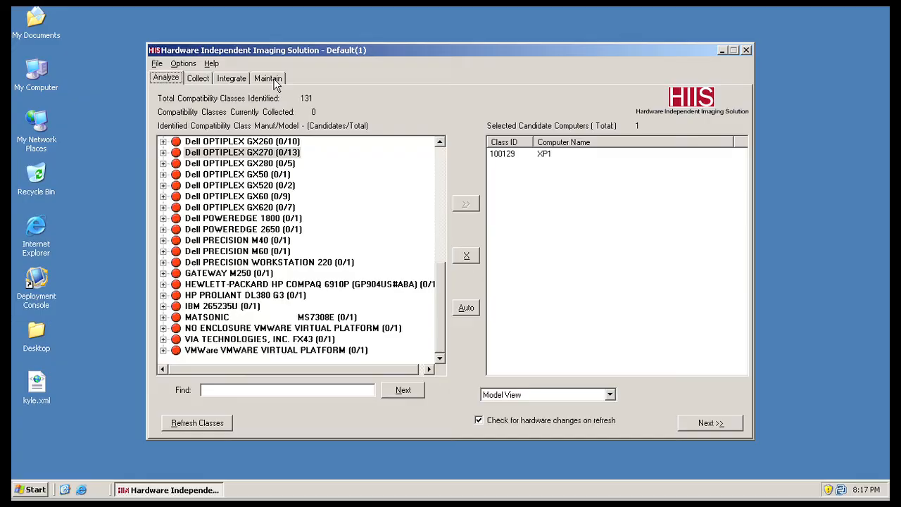
click(178, 488)
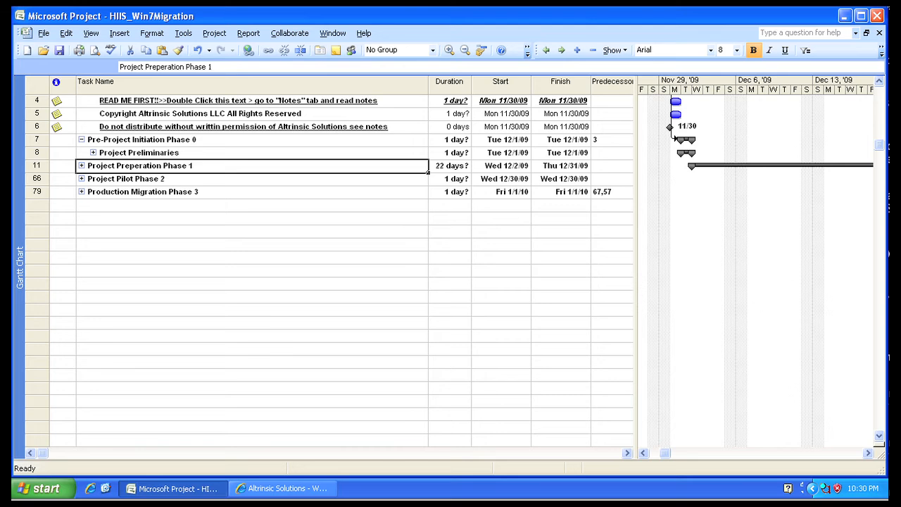
click(81, 166)
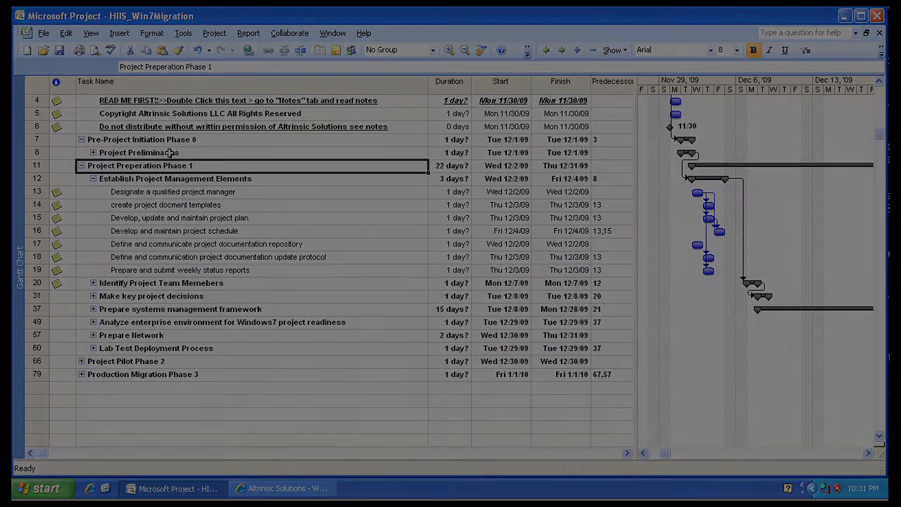
click(281, 487)
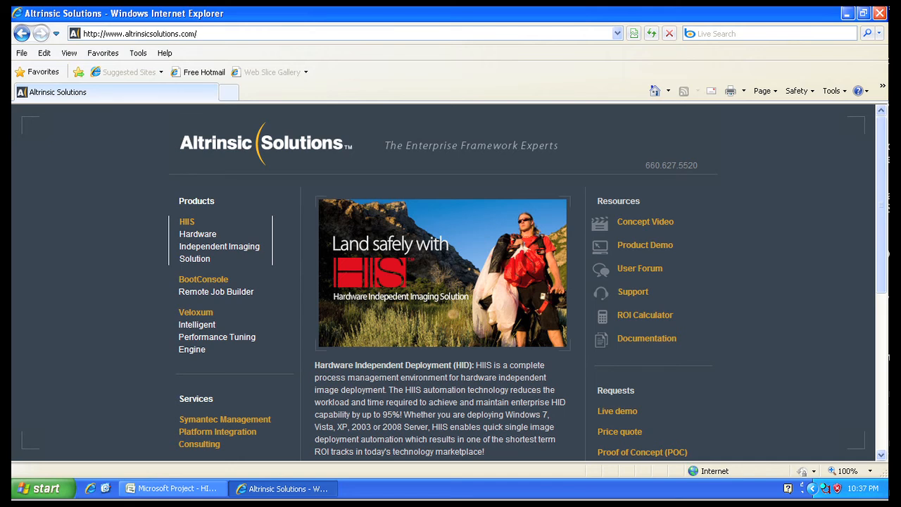
click(197, 34)
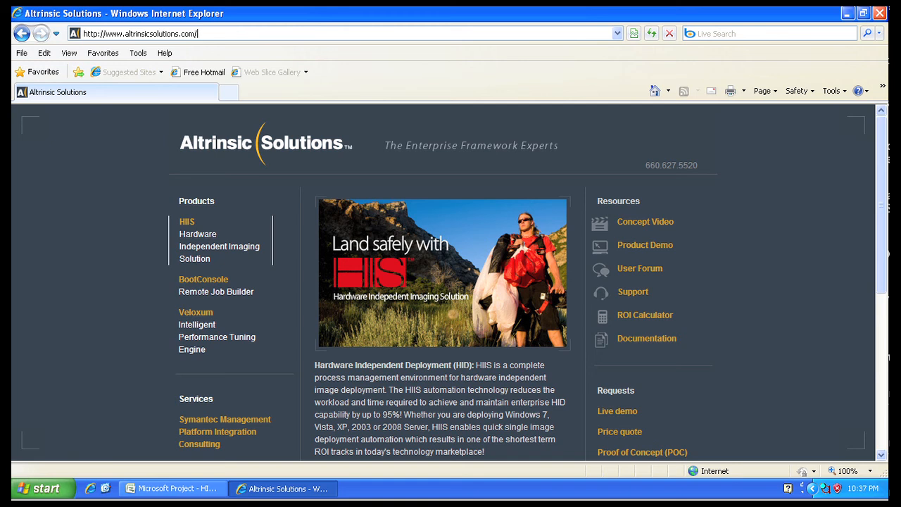
mouse_move(628, 339)
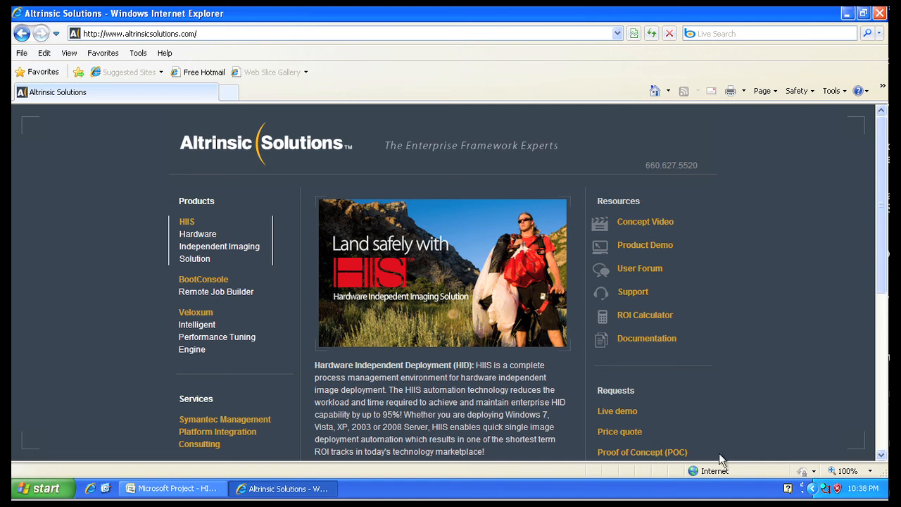
mouse_move(662, 397)
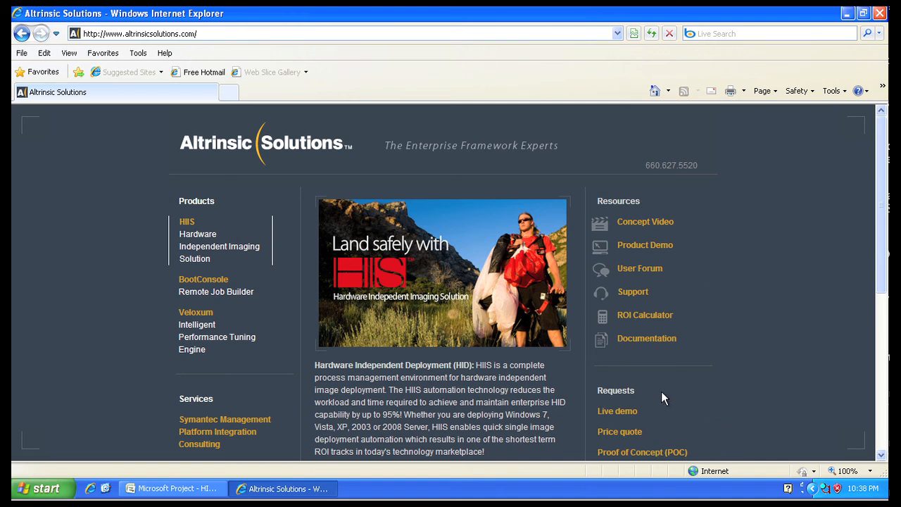
mouse_move(833, 240)
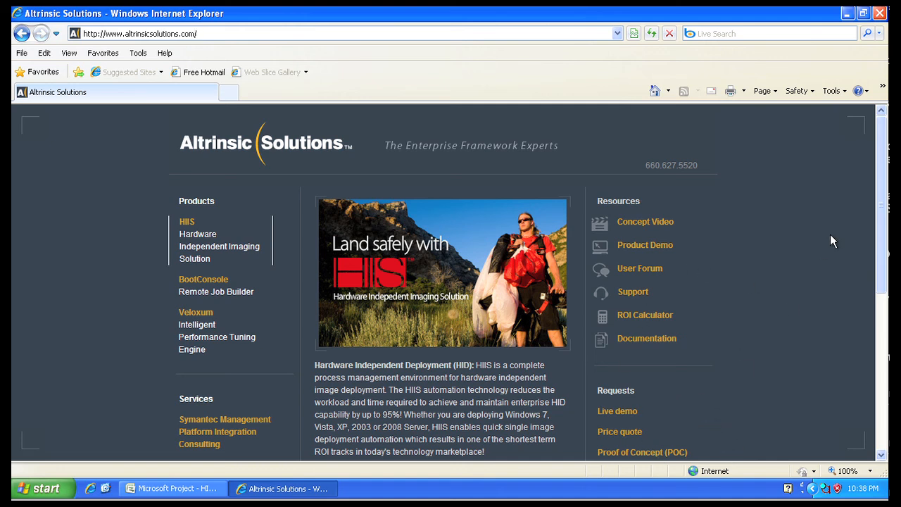